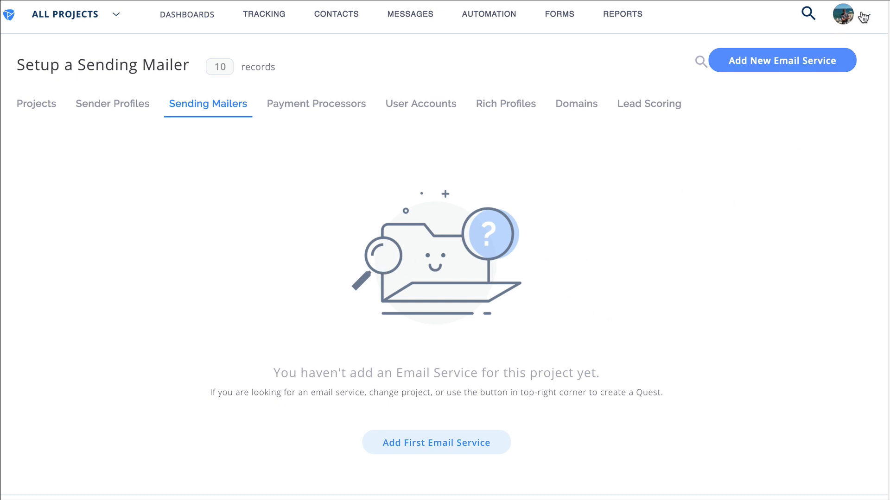
# Step: Start a new email service named 'Mailgun Test account'
pyautogui.click(843, 13)
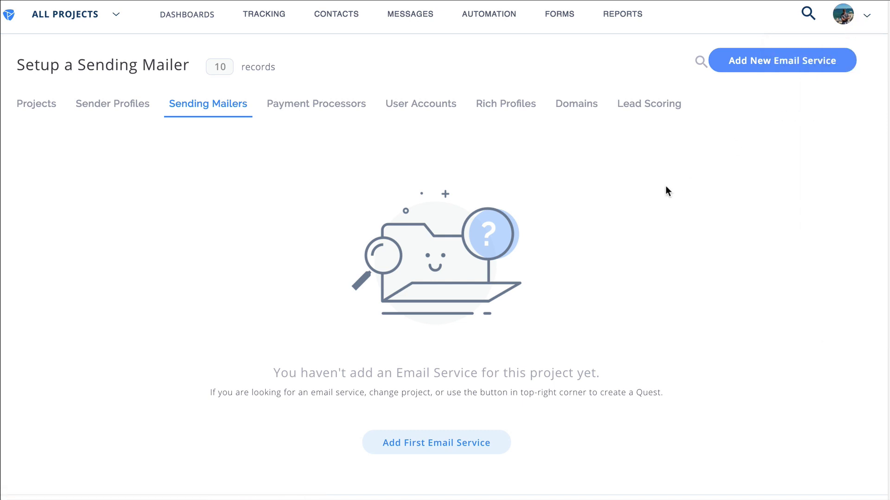
pyautogui.moveTo(207, 108)
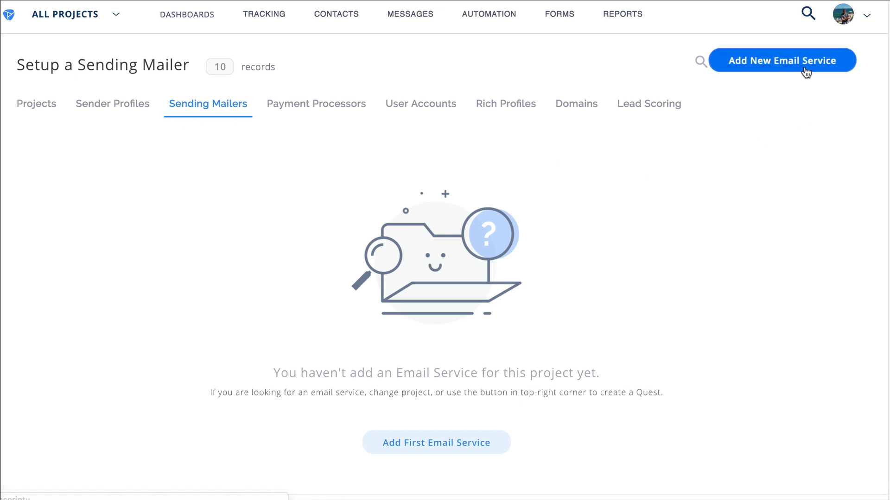
pyautogui.click(781, 60)
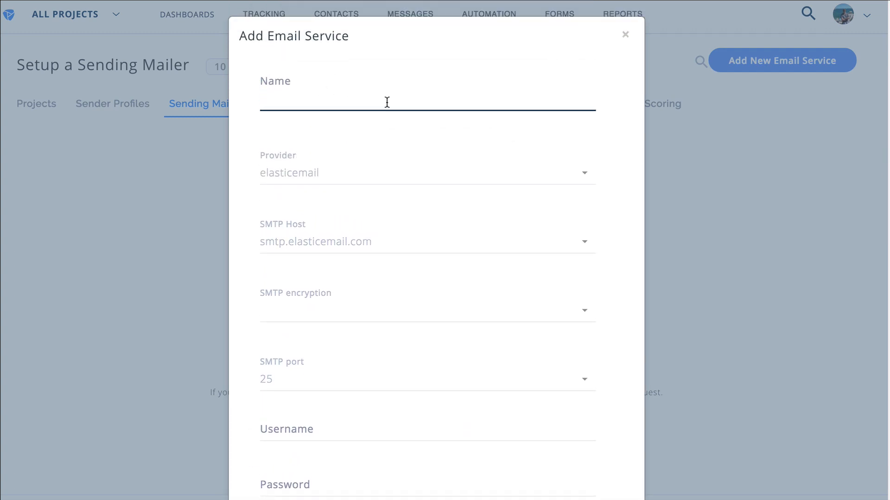
pyautogui.write('Mailgun Test')
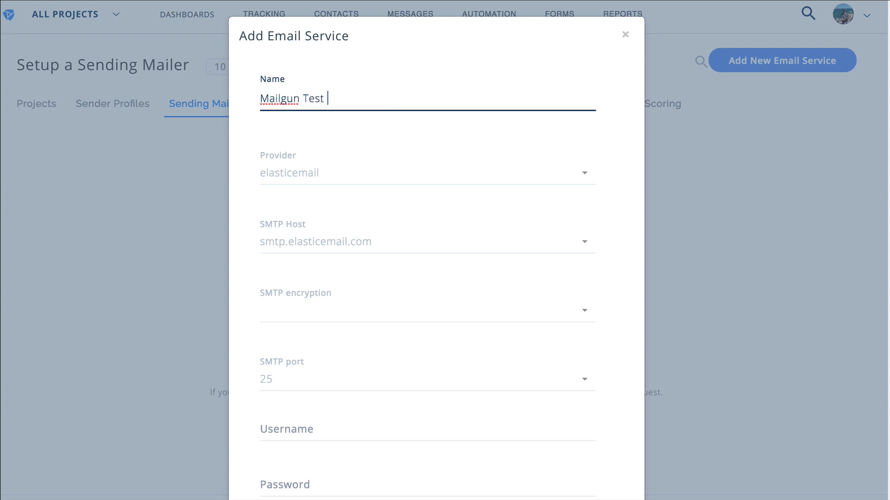
pyautogui.write('account')
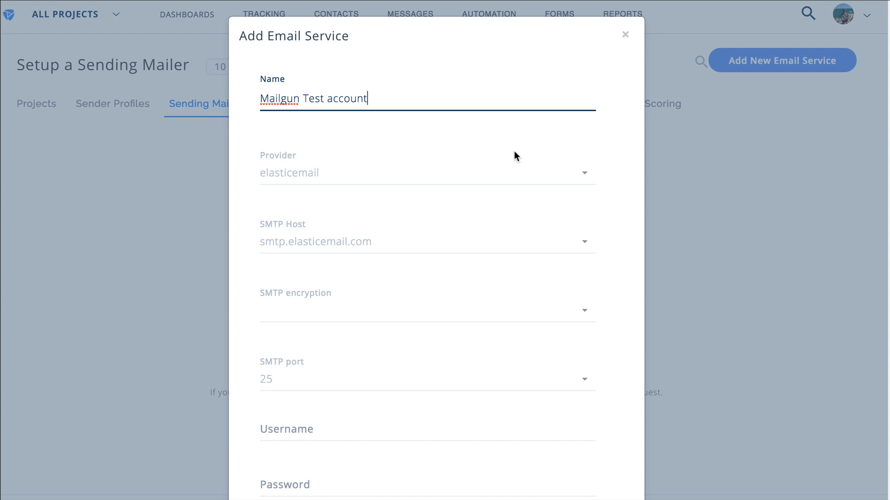
# Step: Choose mailgun as the email provider for the new service
pyautogui.click(426, 173)
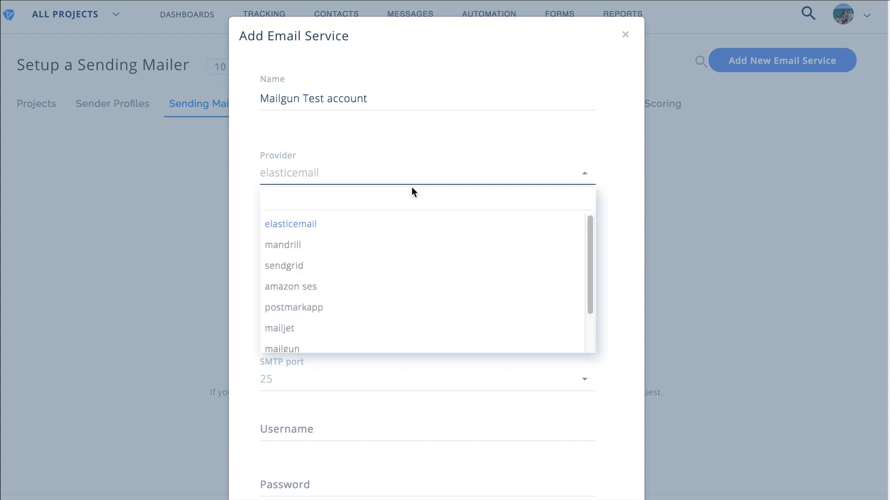
pyautogui.click(281, 349)
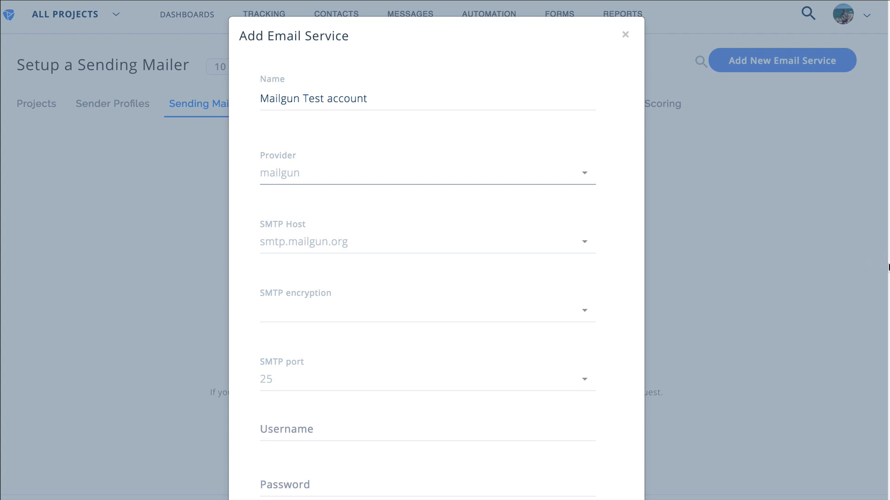
pyautogui.scroll(-3)
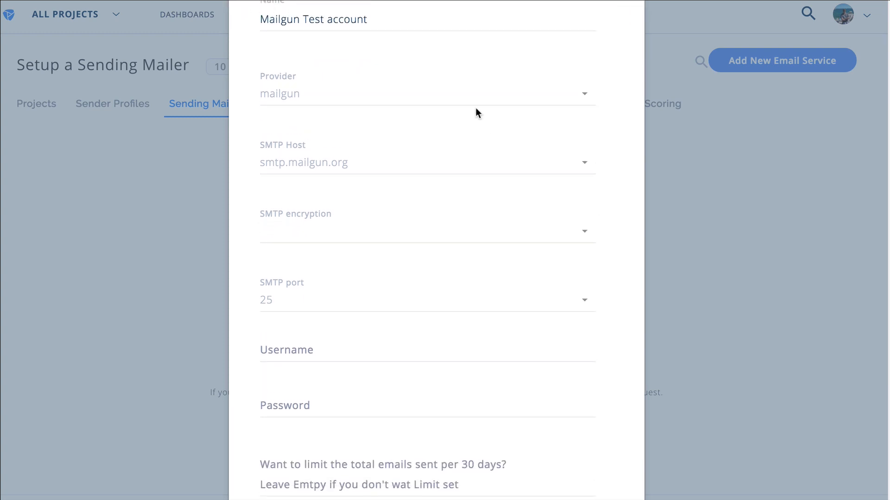
pyautogui.click(427, 94)
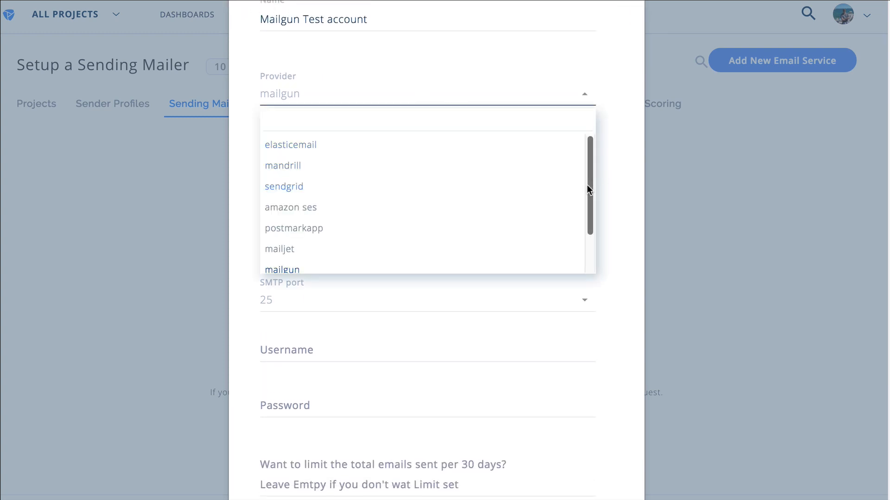
pyautogui.scroll(-3)
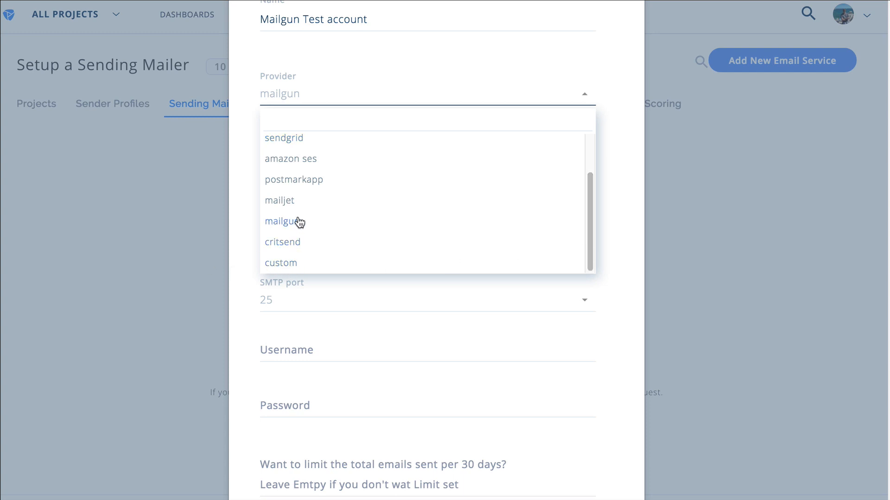
pyautogui.click(279, 221)
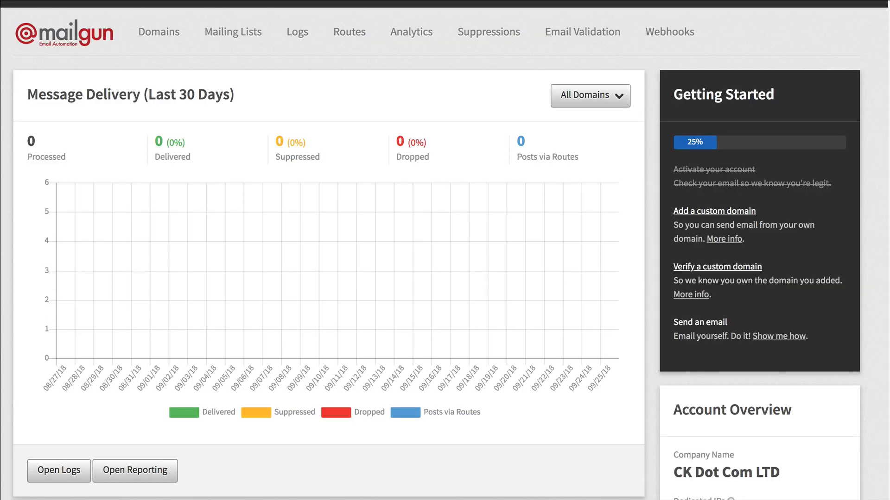
pyautogui.moveTo(107, 54)
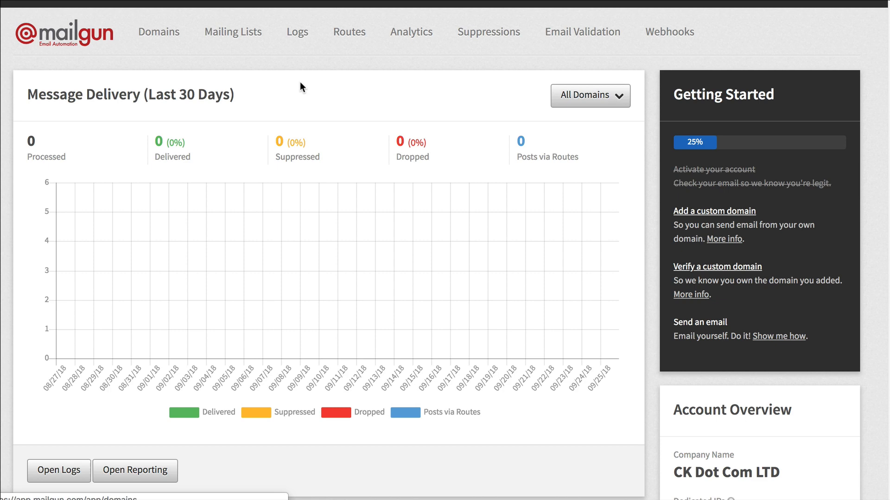
# Step: Scroll down the Mailgun dashboard toward the Domains list with the sandbox domain
pyautogui.scroll(-3)
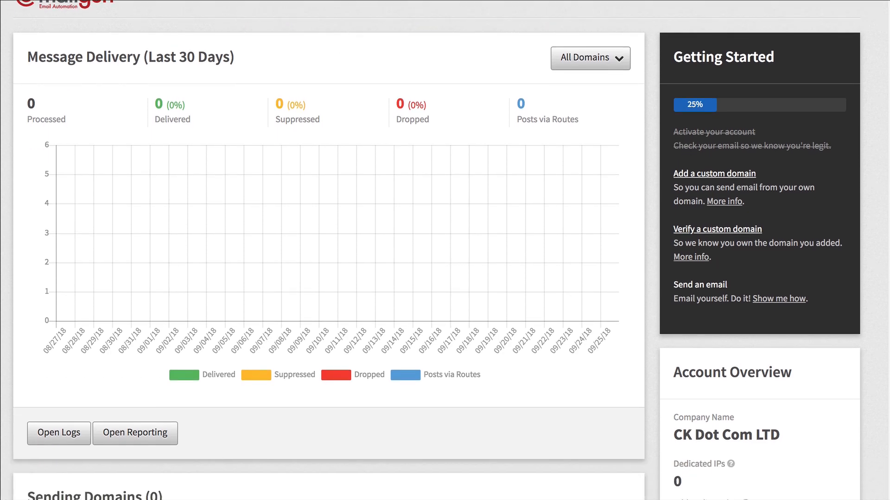
pyautogui.scroll(-3)
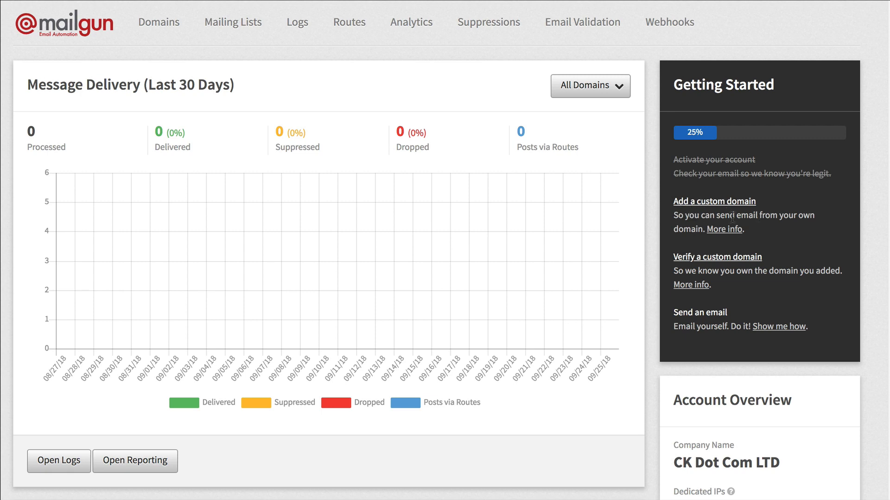
pyautogui.scroll(-3)
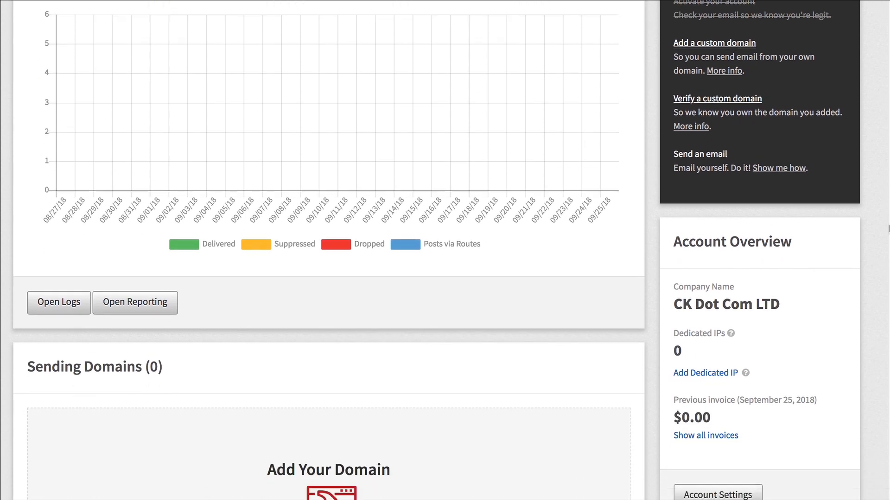
pyautogui.scroll(-3)
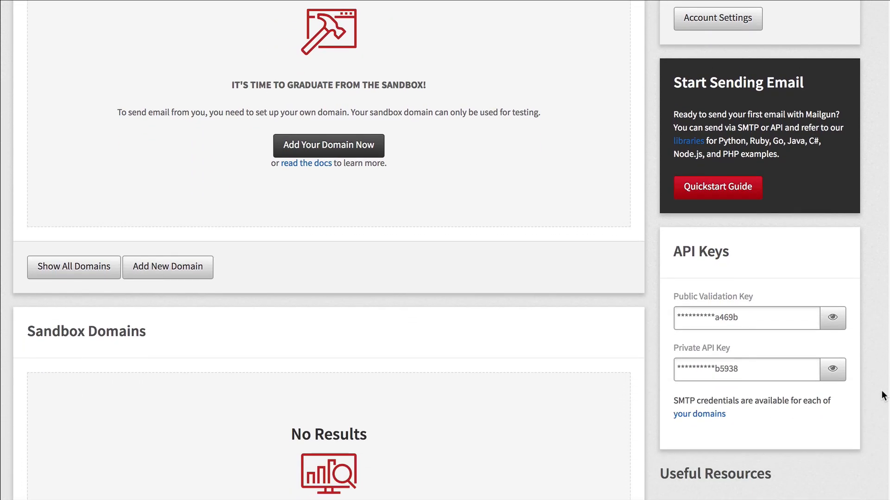
pyautogui.scroll(-3)
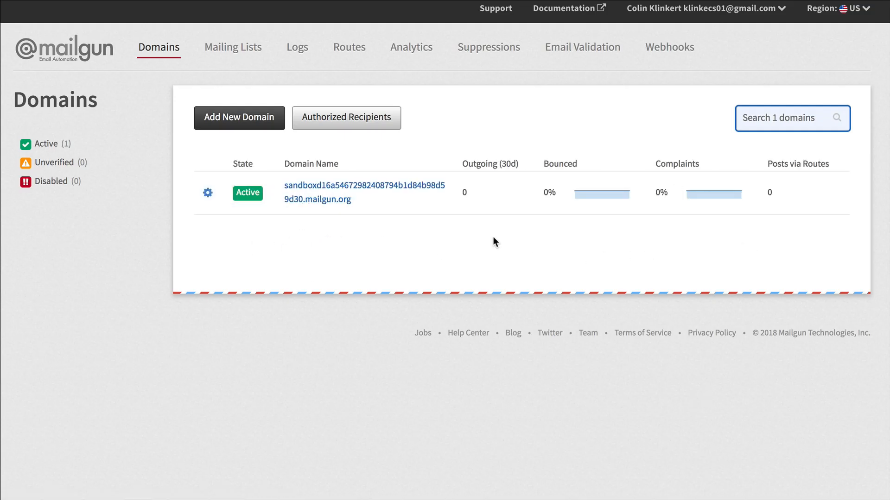
pyautogui.moveTo(592, 228)
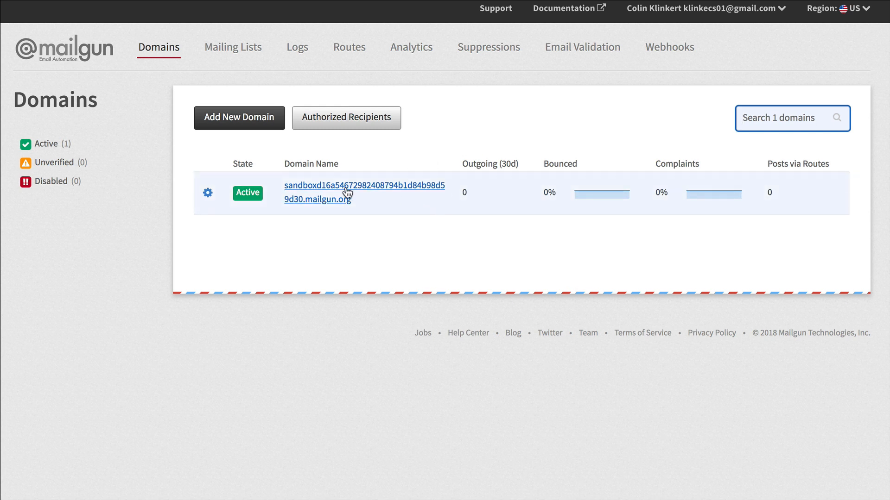
pyautogui.moveTo(327, 194)
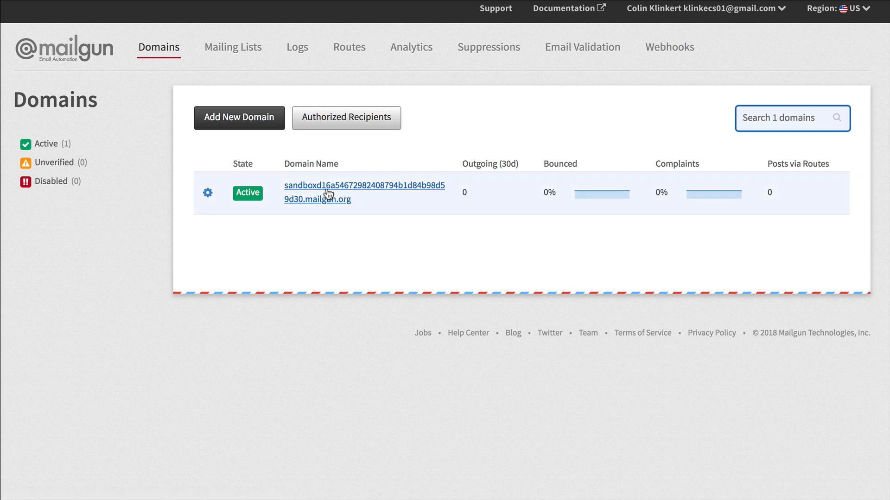
pyautogui.moveTo(326, 190)
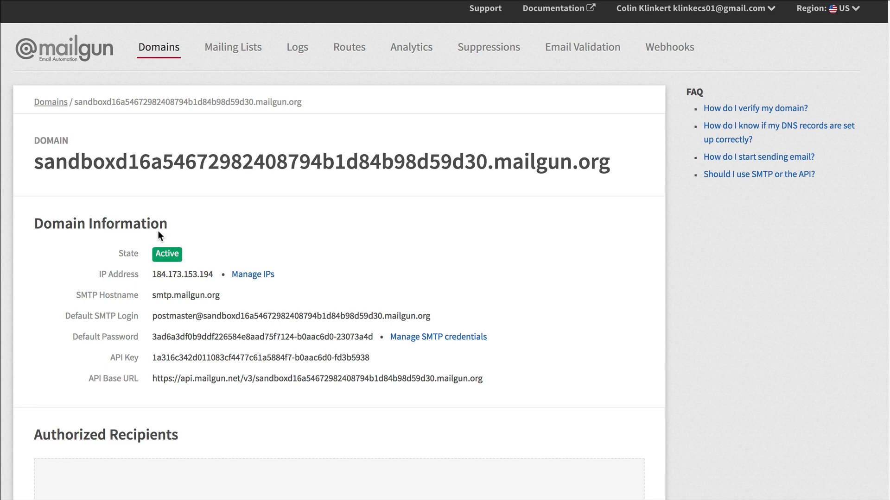
pyautogui.moveTo(865, 251)
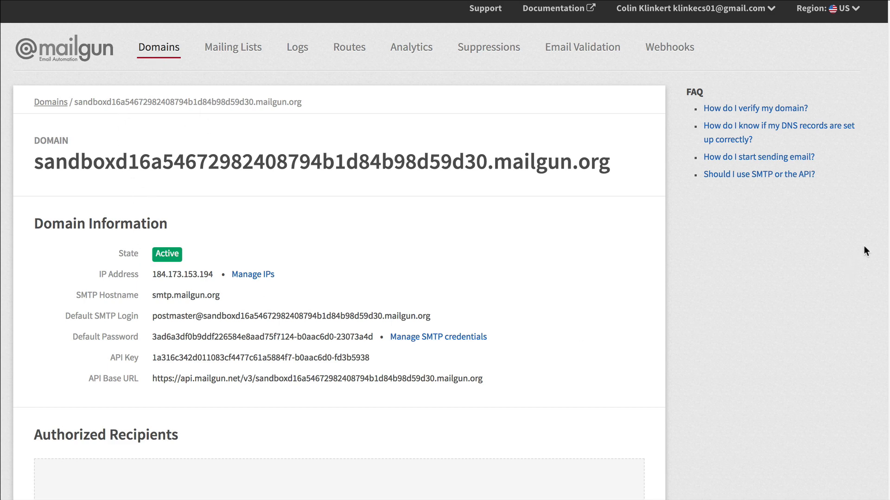
# Step: Select and copy the sandbox domain's default SMTP login, then its default password
pyautogui.scroll(-3)
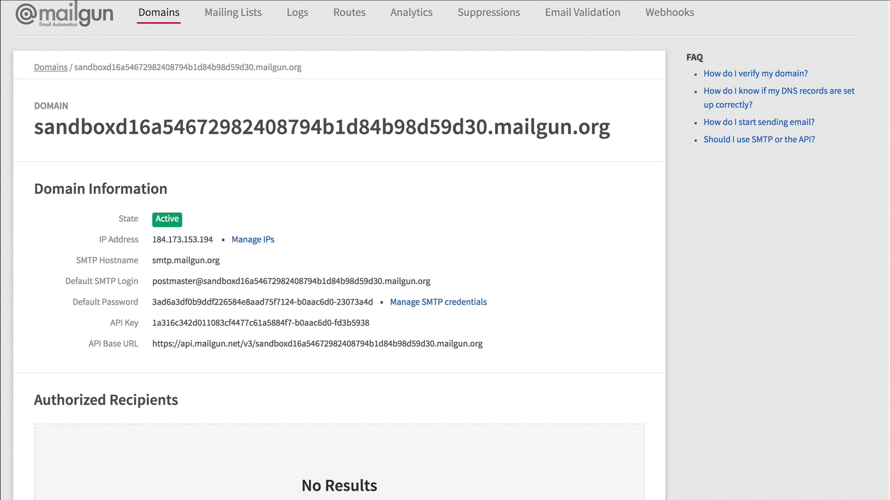
pyautogui.scroll(-3)
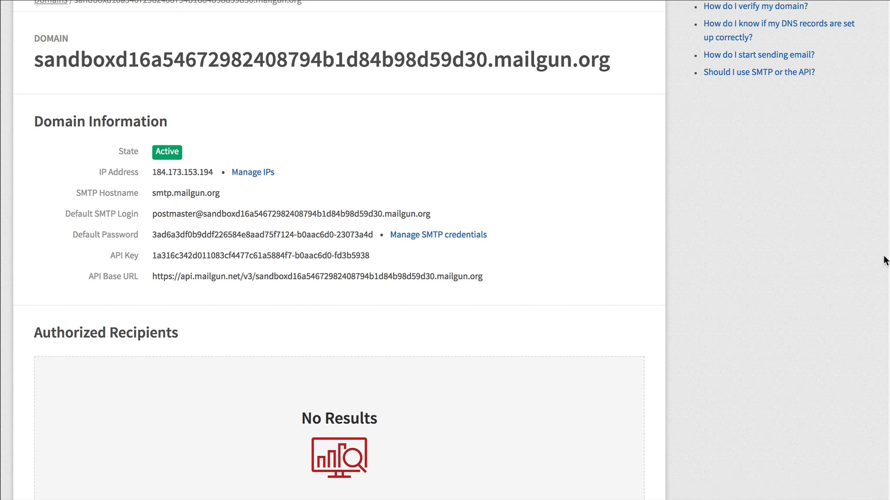
pyautogui.scroll(-3)
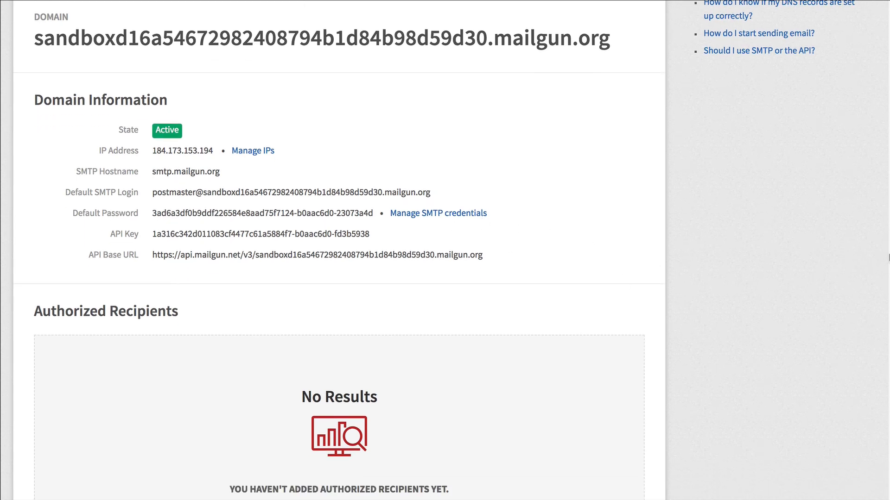
pyautogui.scroll(-3)
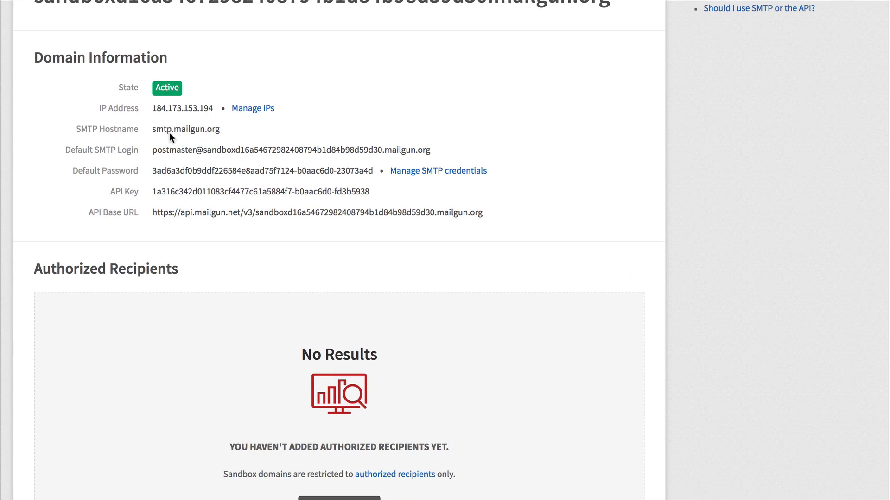
pyautogui.moveTo(67, 155)
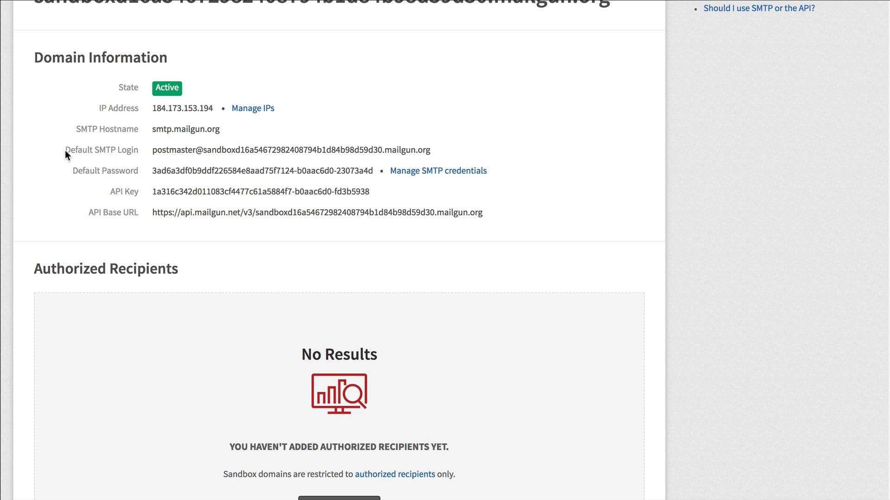
pyautogui.moveTo(151, 156)
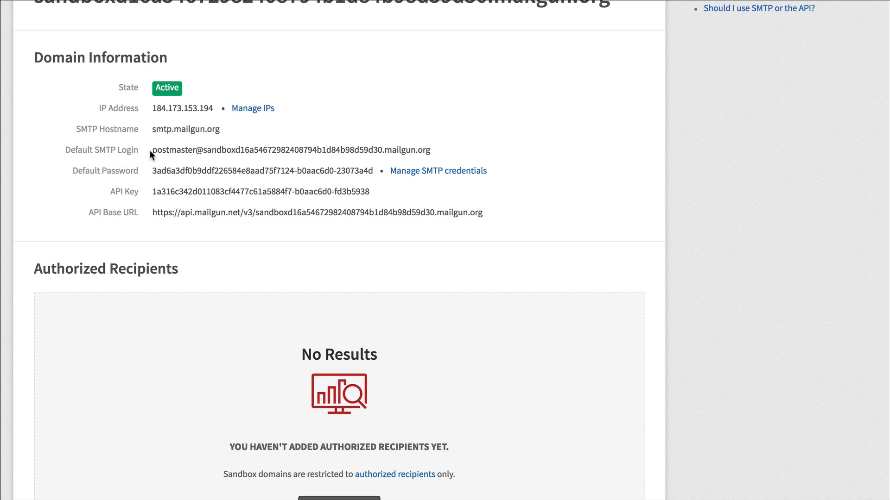
pyautogui.doubleClick(174, 150)
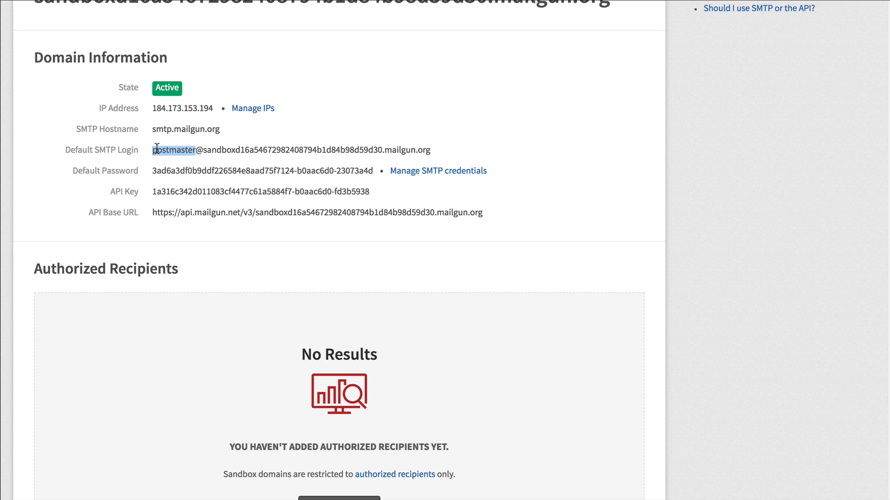
pyautogui.moveTo(155, 150); pyautogui.dragTo(366, 150)
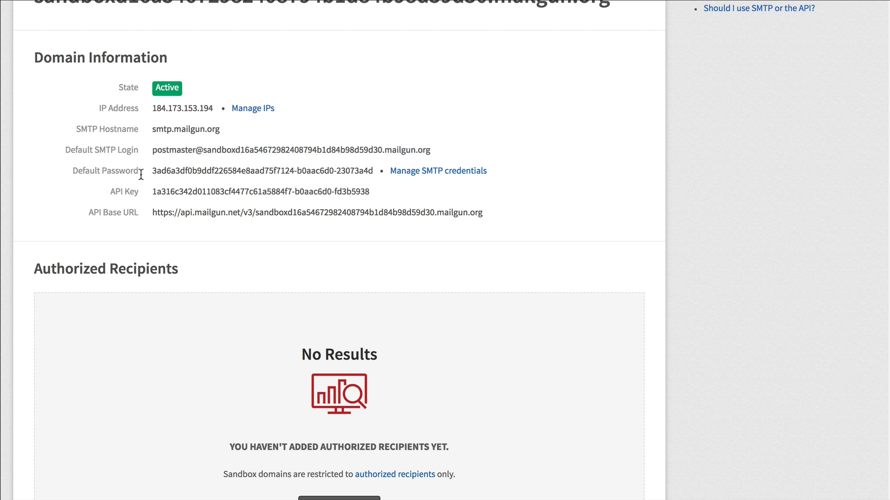
pyautogui.moveTo(151, 170); pyautogui.dragTo(213, 170)
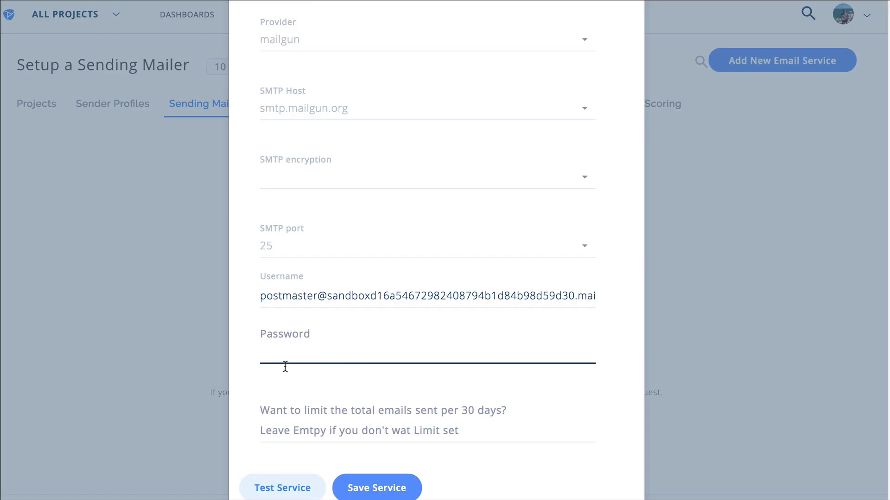
# Step: Set TLS encryption and an 8000-email limit per 30 days on the Mailgun mailer
pyautogui.click(427, 176)
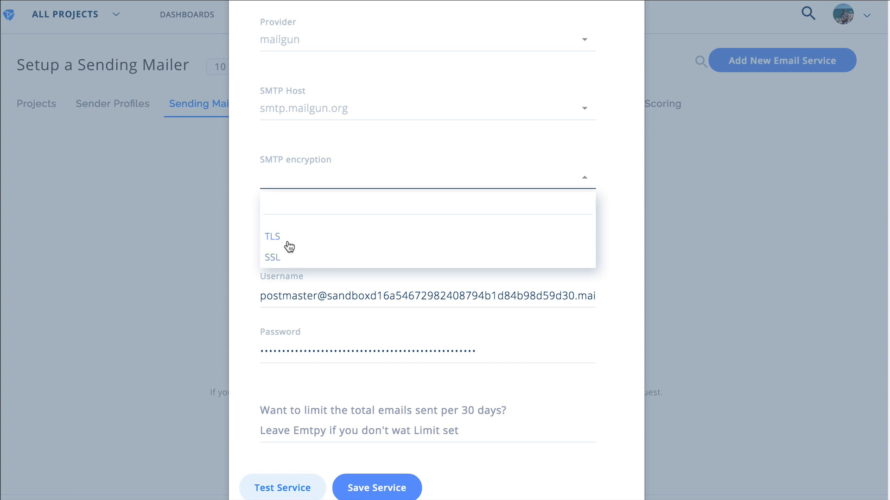
pyautogui.click(272, 236)
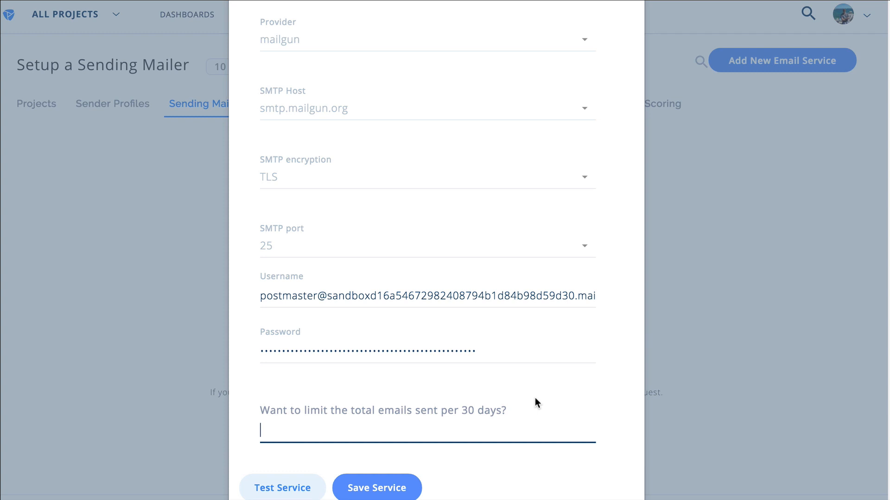
pyautogui.write('8000')
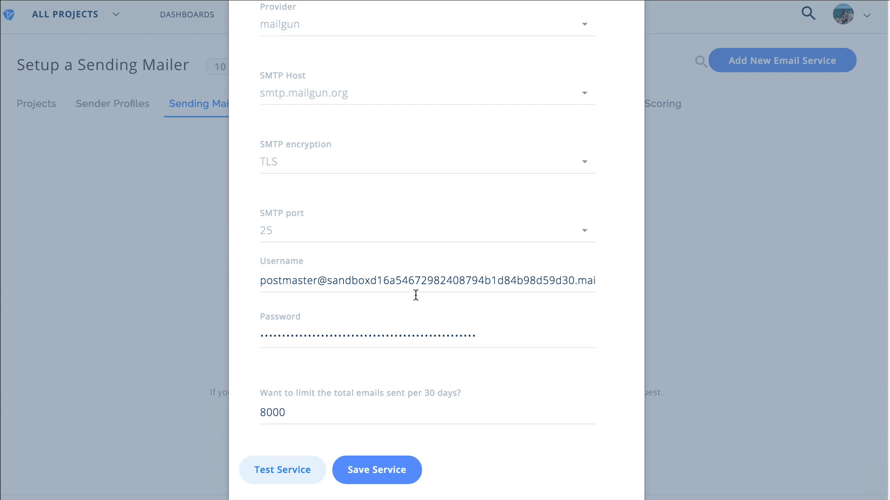
pyautogui.moveTo(431, 325)
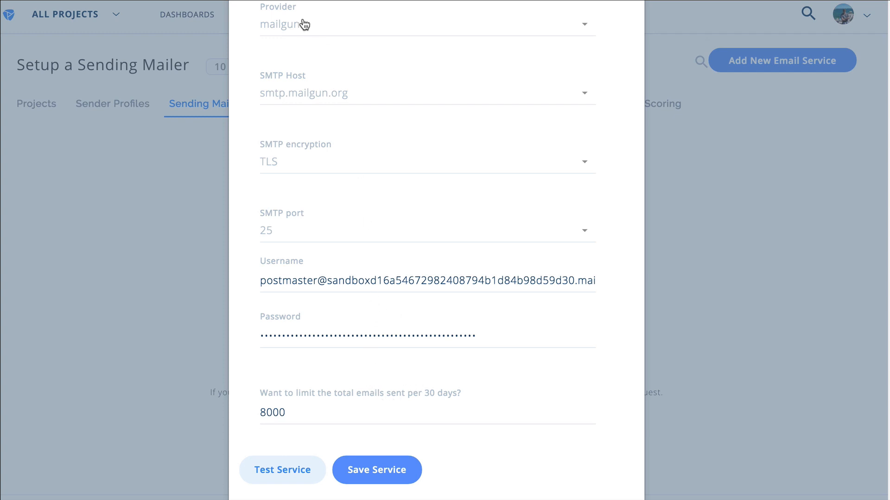
pyautogui.click(376, 470)
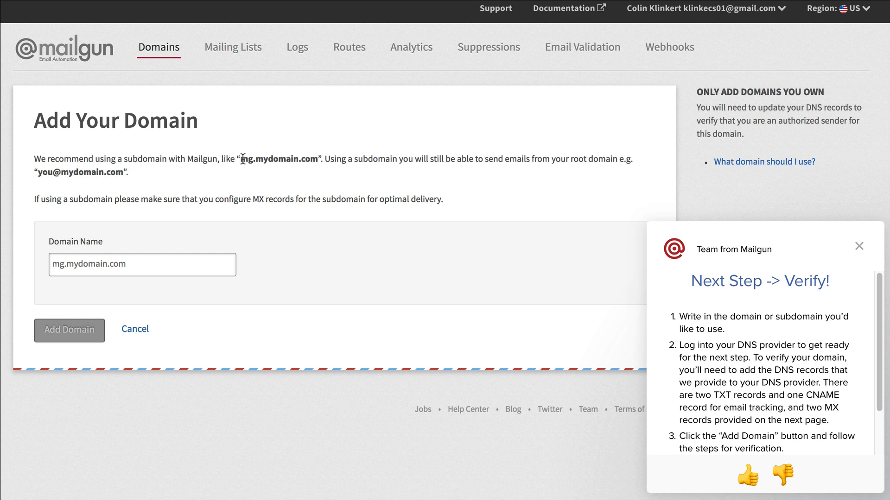
pyautogui.moveTo(314, 176)
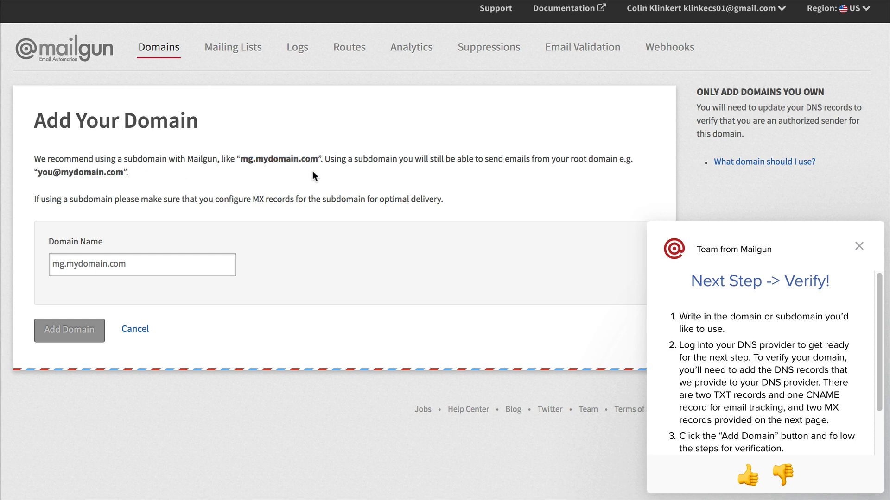
pyautogui.moveTo(244, 163)
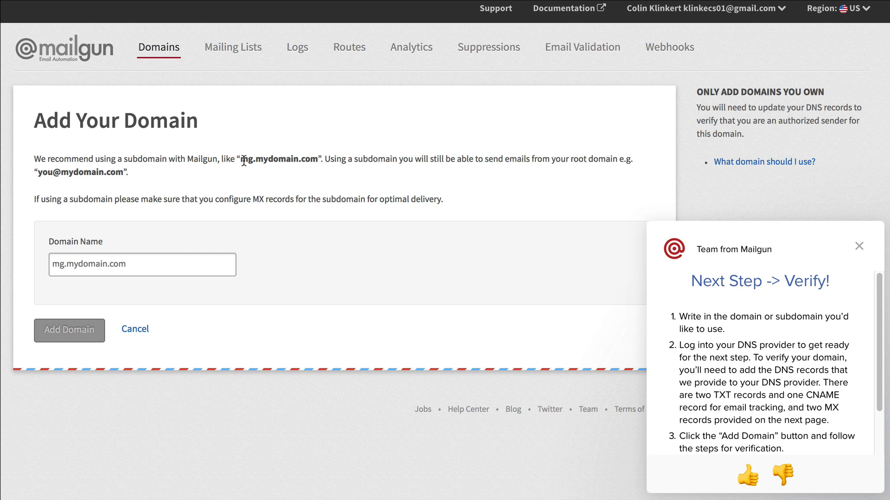
pyautogui.moveTo(363, 169)
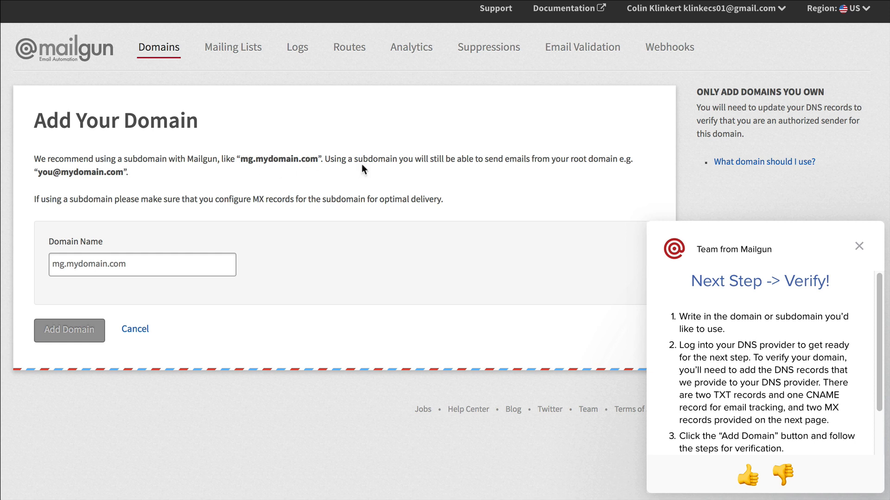
# Step: Bring up Mailgun's Add Your Domain form for a new sending domain
pyautogui.doubleClick(246, 158)
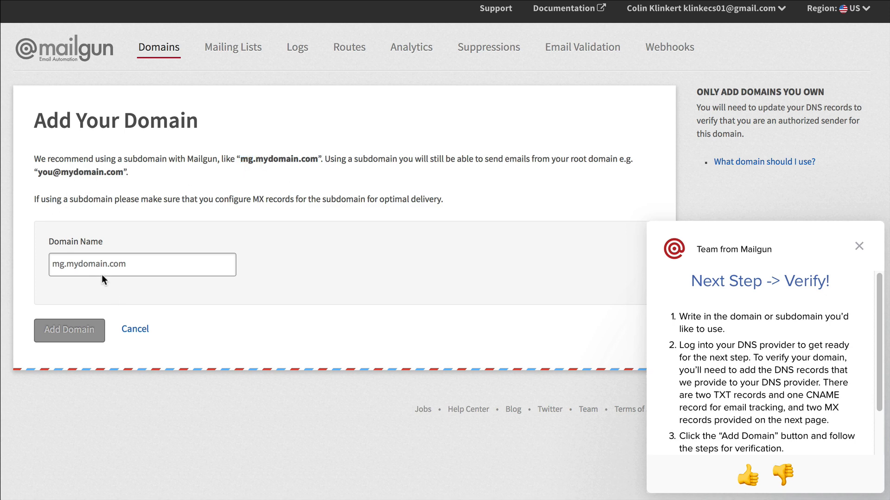
# Step: Create mail.testdomain1111.com and review its TXT, MX and CNAME DNS records
pyautogui.click(68, 330)
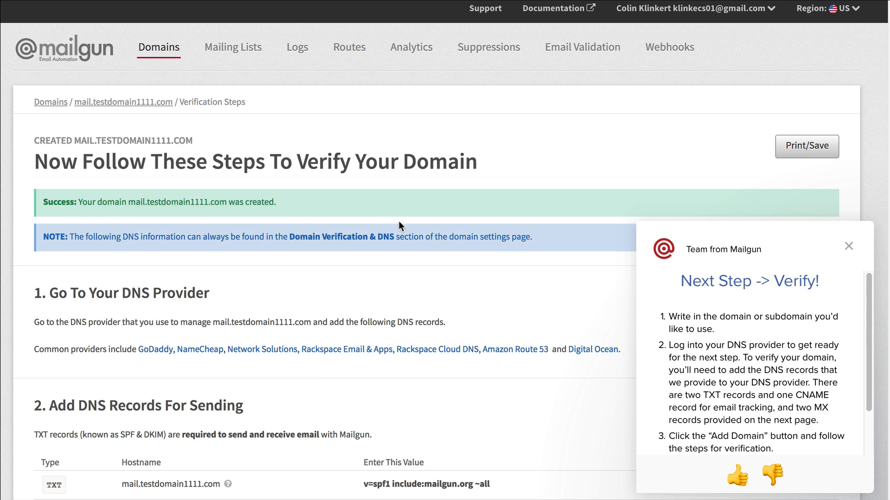
pyautogui.moveTo(92, 235)
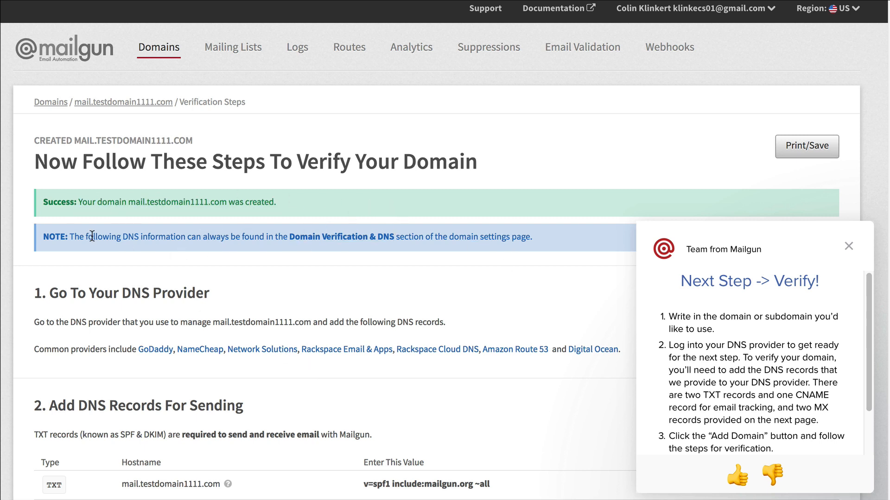
pyautogui.moveTo(219, 368)
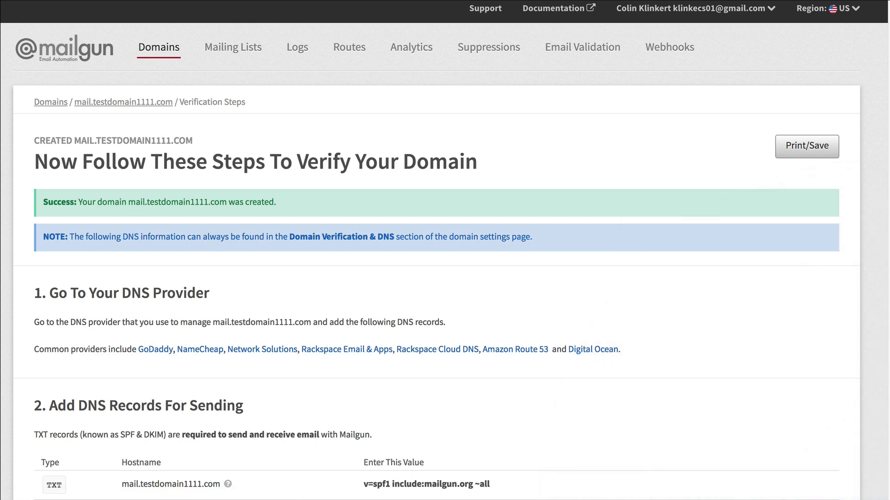
pyautogui.scroll(-3)
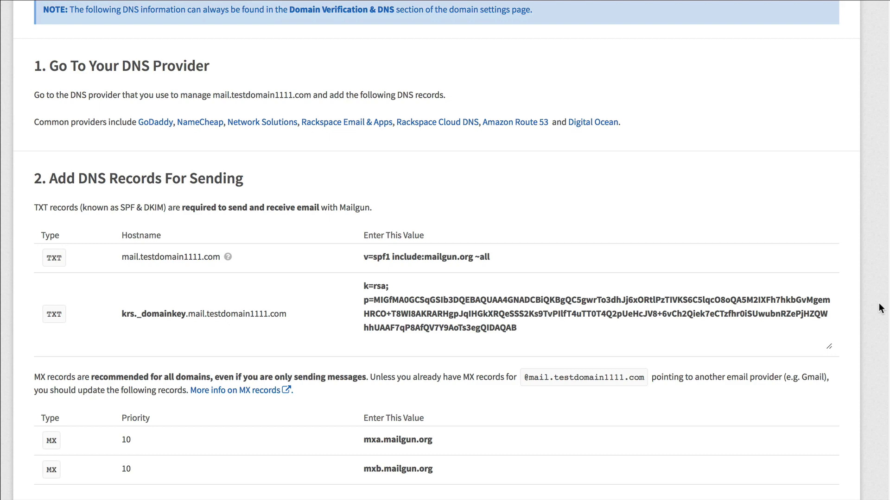
pyautogui.scroll(-3)
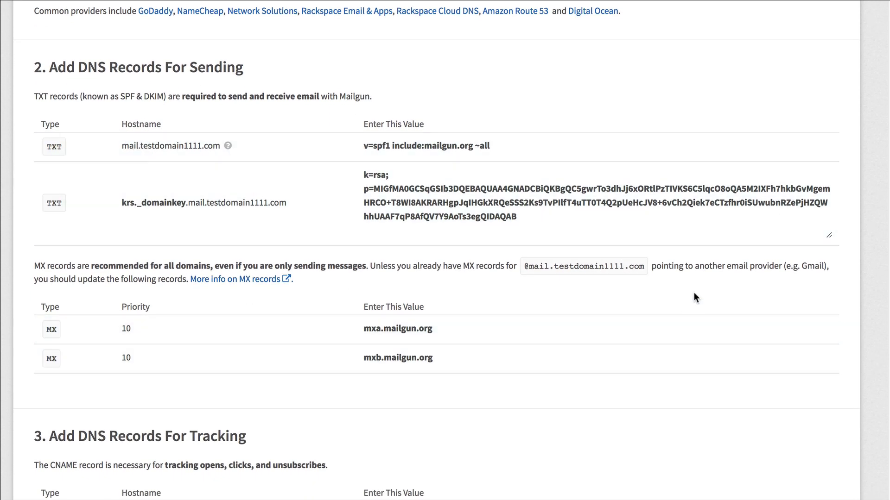
pyautogui.scroll(-3)
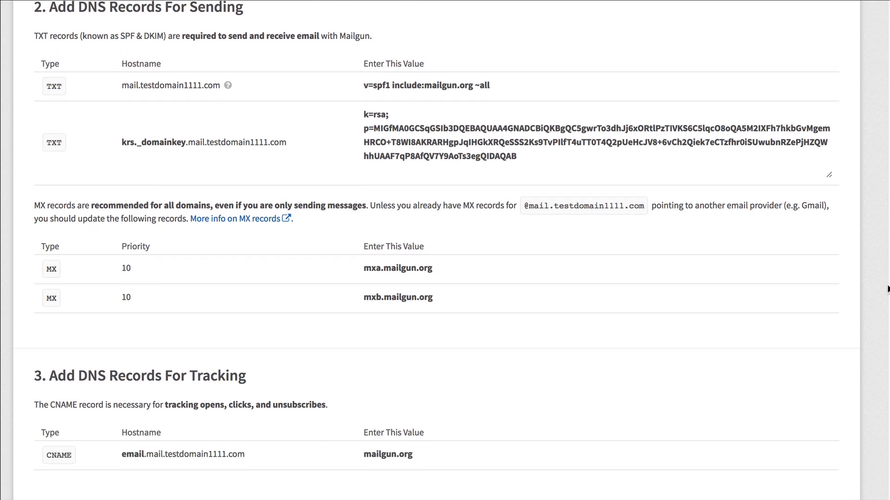
pyautogui.scroll(-3)
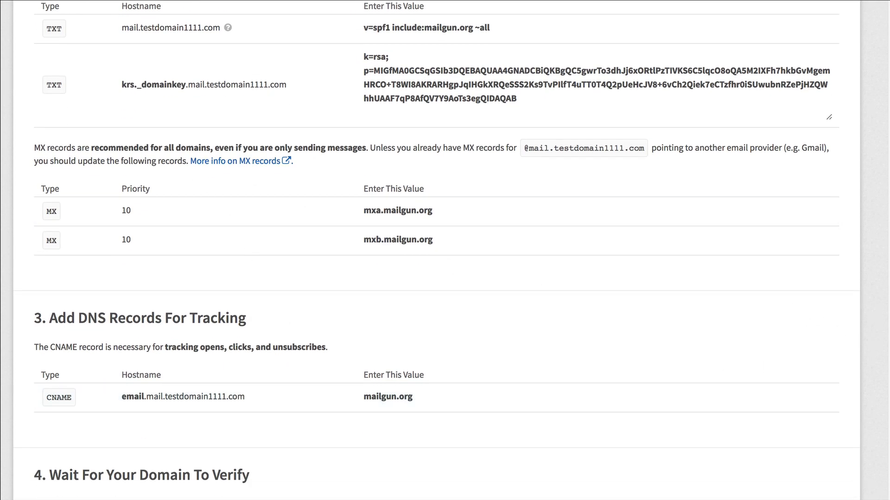
pyautogui.scroll(-3)
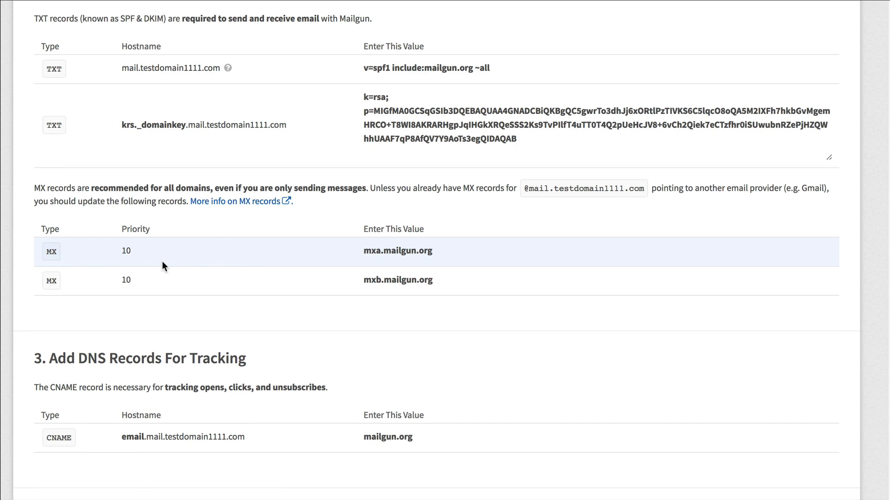
pyautogui.scroll(3)
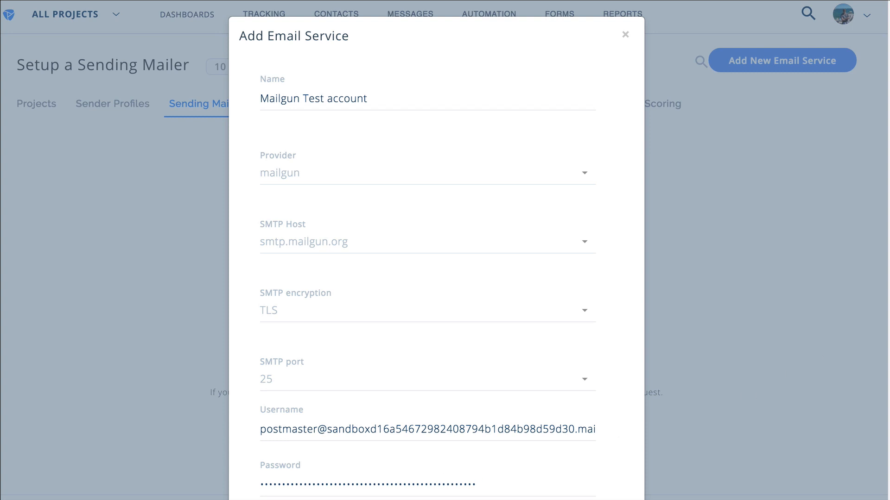
# Step: Save the Mailgun mailer, then start editing the Colin @ Serped.com sender profile
pyautogui.scroll(-3)
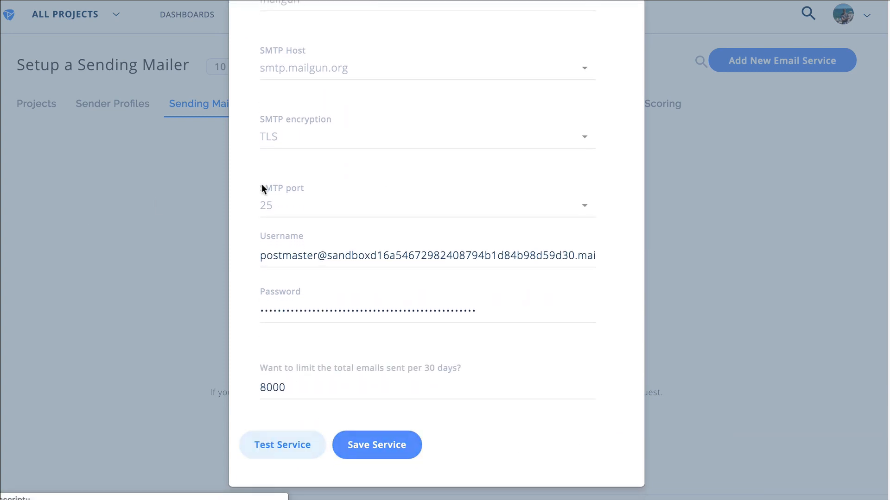
pyautogui.click(376, 445)
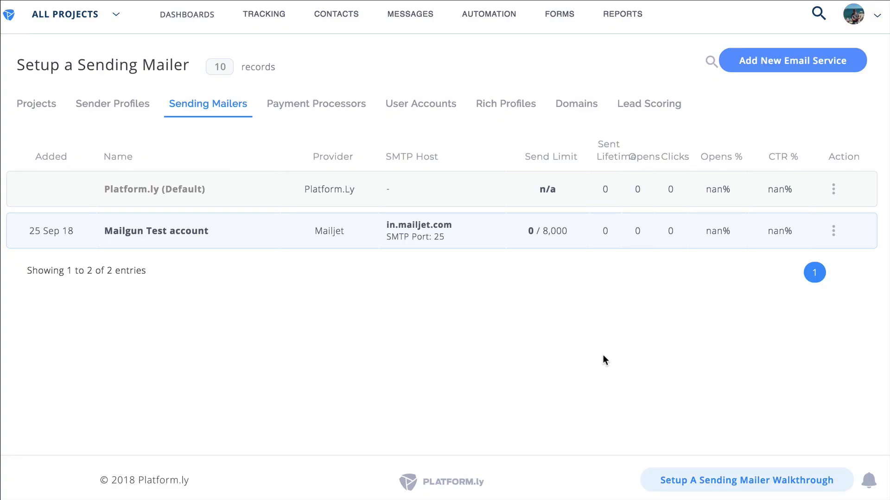
pyautogui.moveTo(466, 301)
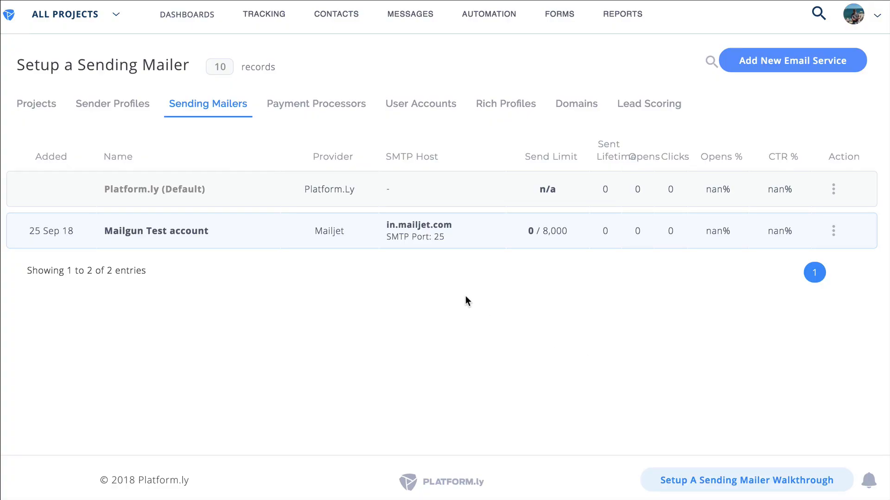
pyautogui.moveTo(556, 262)
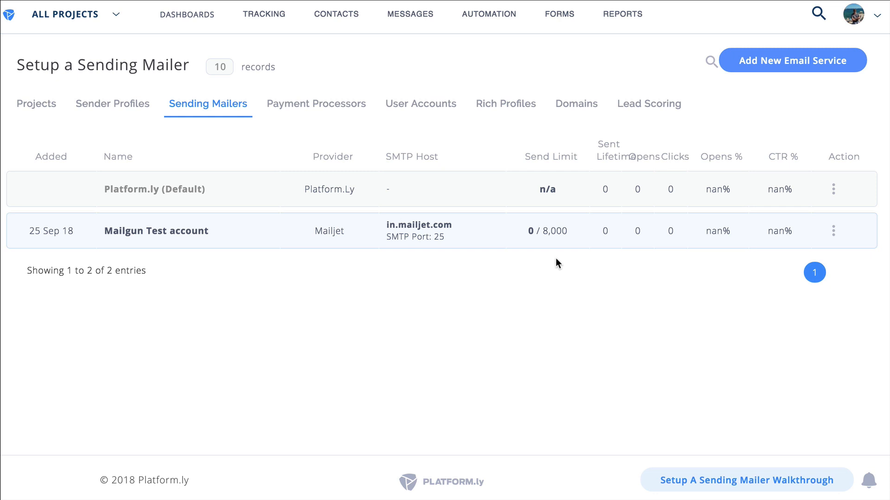
pyautogui.moveTo(420, 275)
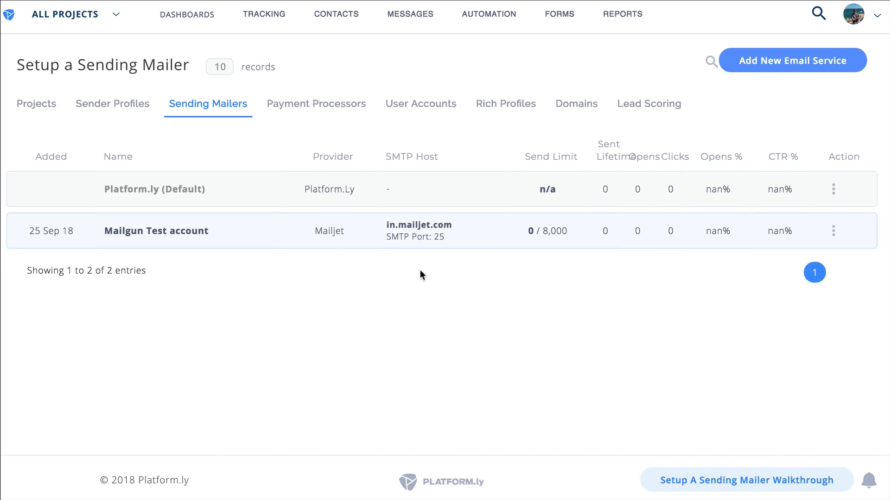
pyautogui.moveTo(418, 268)
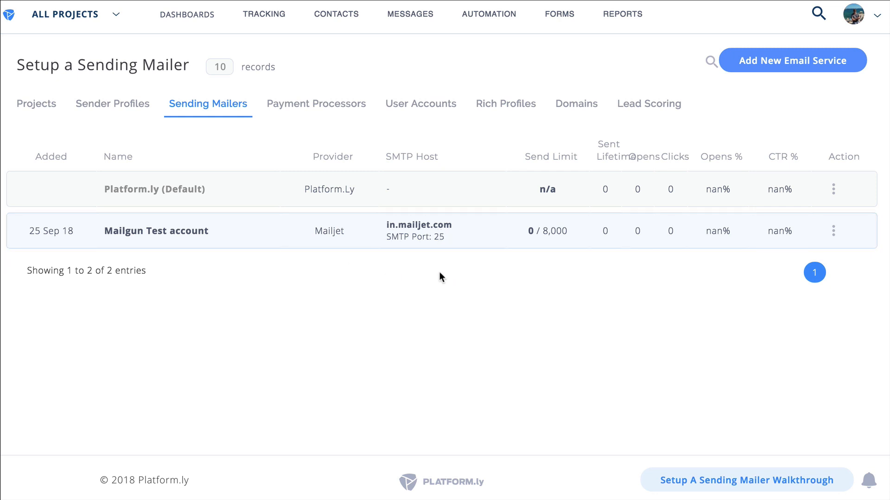
pyautogui.moveTo(549, 248)
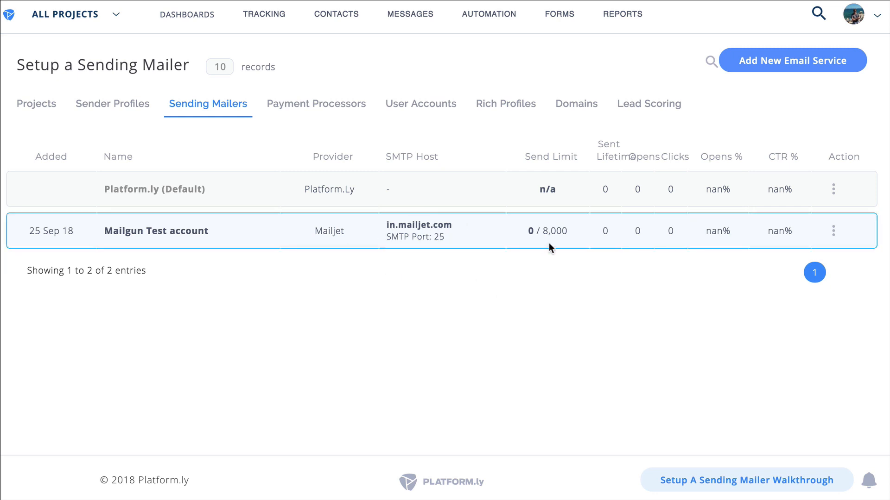
pyautogui.moveTo(462, 260)
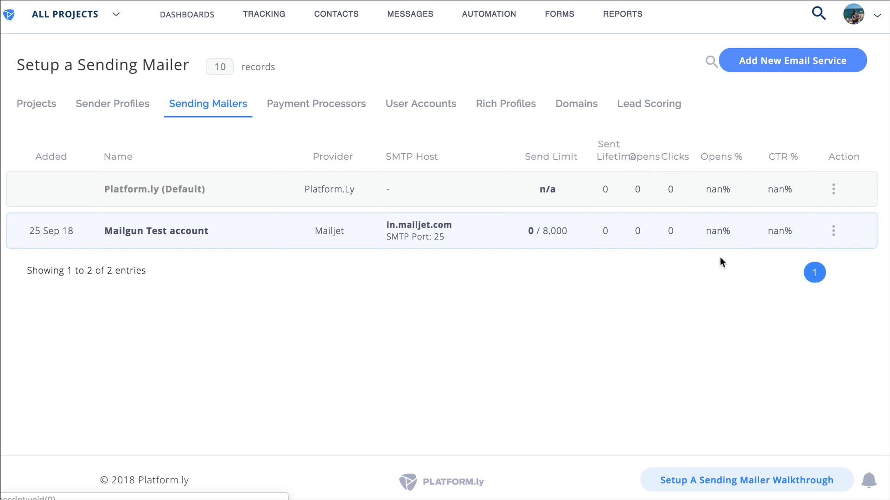
pyautogui.moveTo(632, 267)
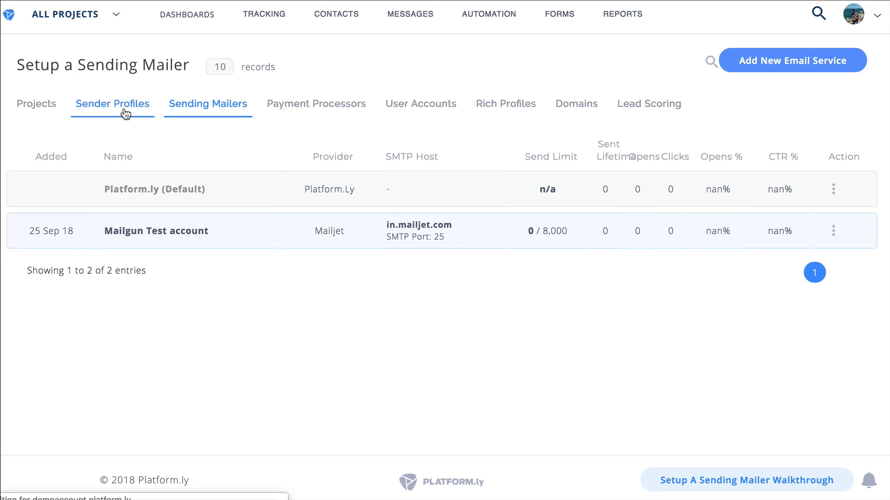
pyautogui.click(112, 103)
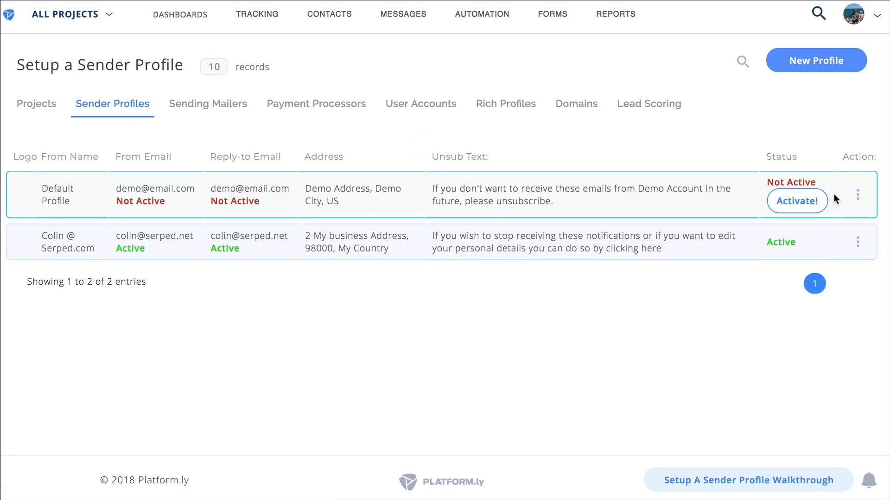
pyautogui.click(858, 242)
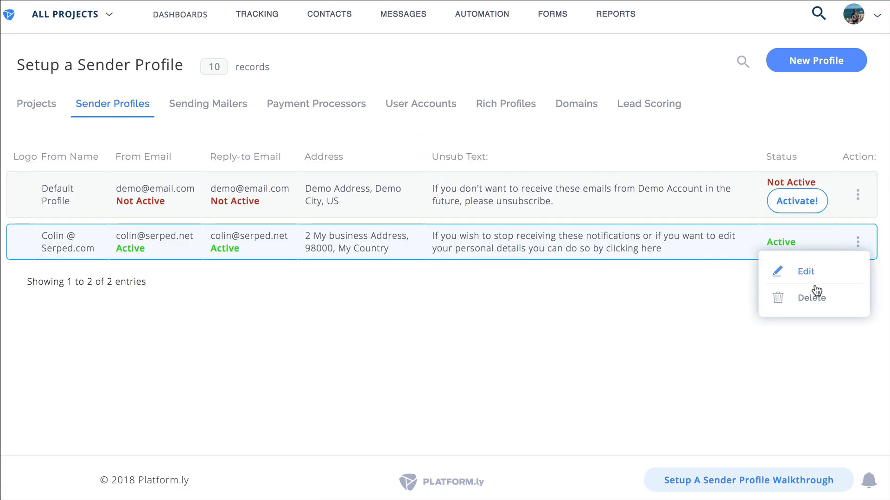
pyautogui.click(804, 271)
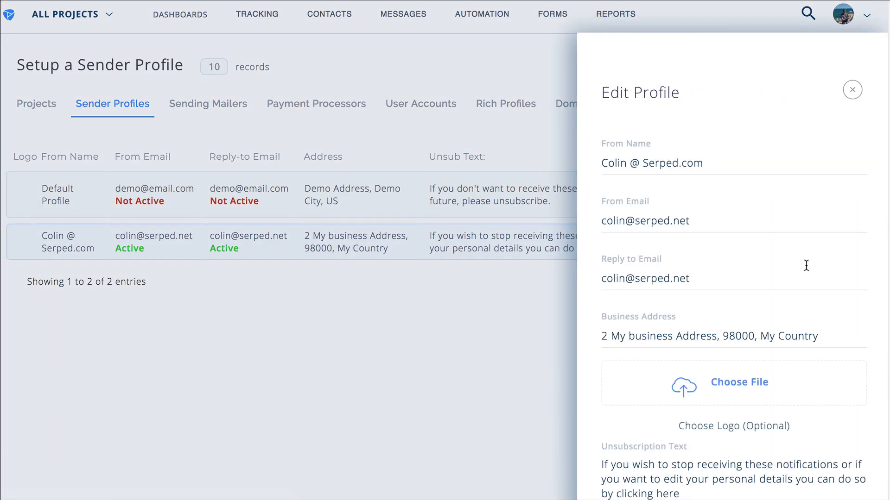
# Step: Add Mailgun Test account as a sender mailer on the profile
pyautogui.scroll(-3)
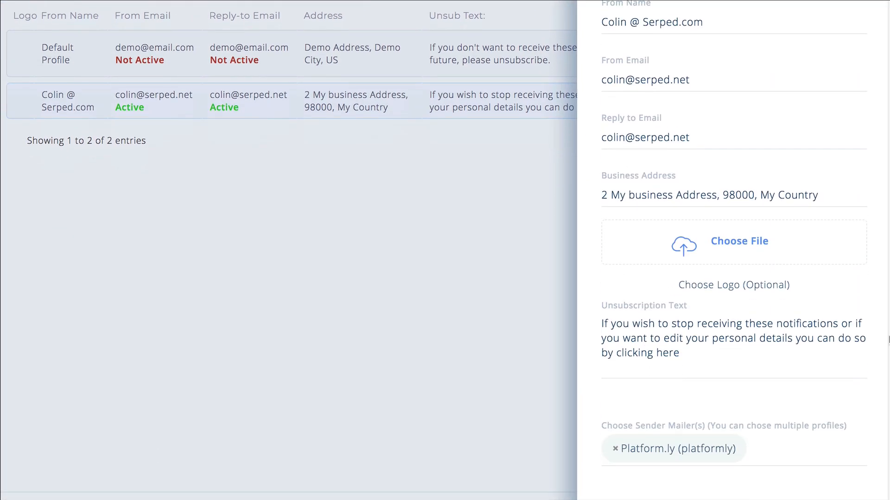
pyautogui.scroll(-3)
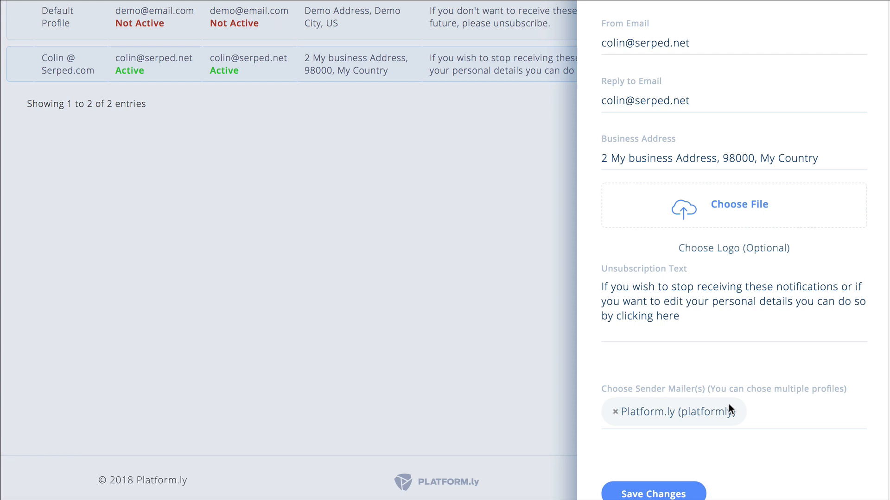
pyautogui.moveTo(725, 429)
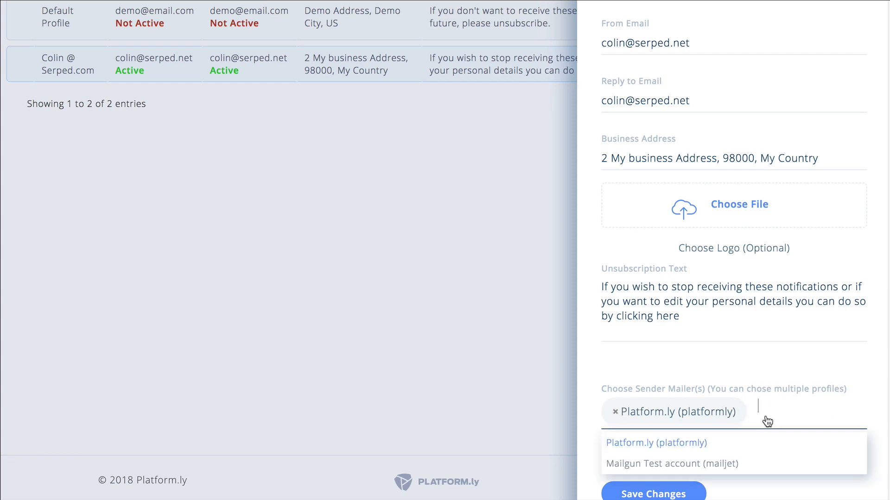
pyautogui.click(679, 463)
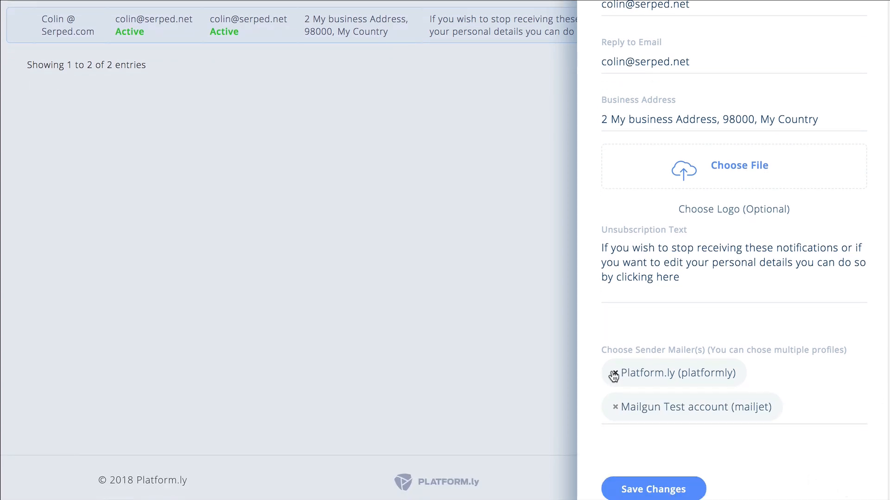
pyautogui.click(612, 372)
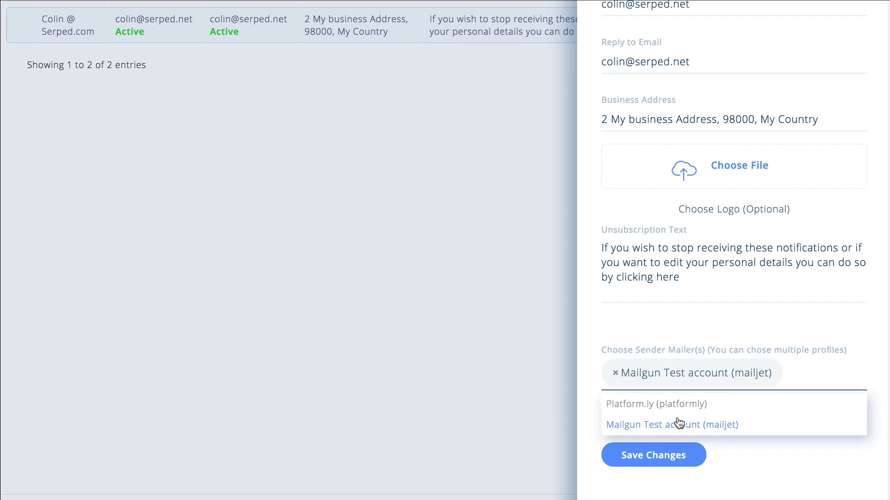
# Step: Remove Platform.ly so Mailgun is the sole mailer and submit for verification
pyautogui.click(662, 404)
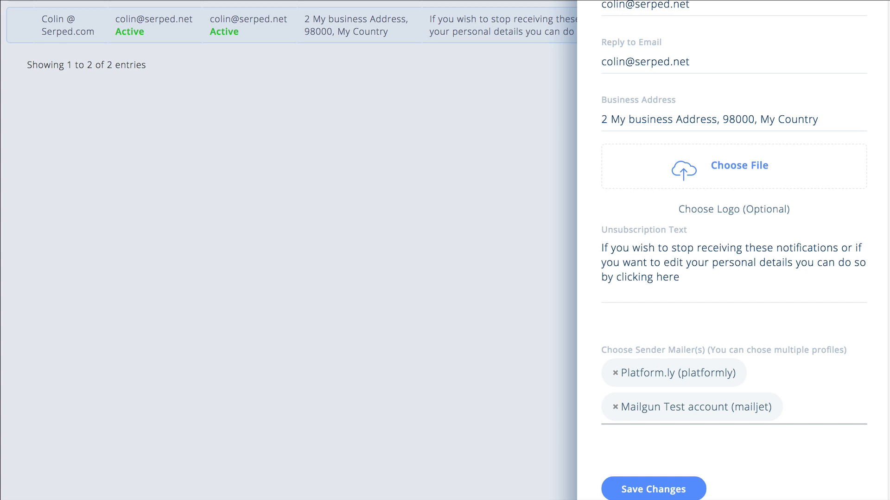
pyautogui.scroll(-3)
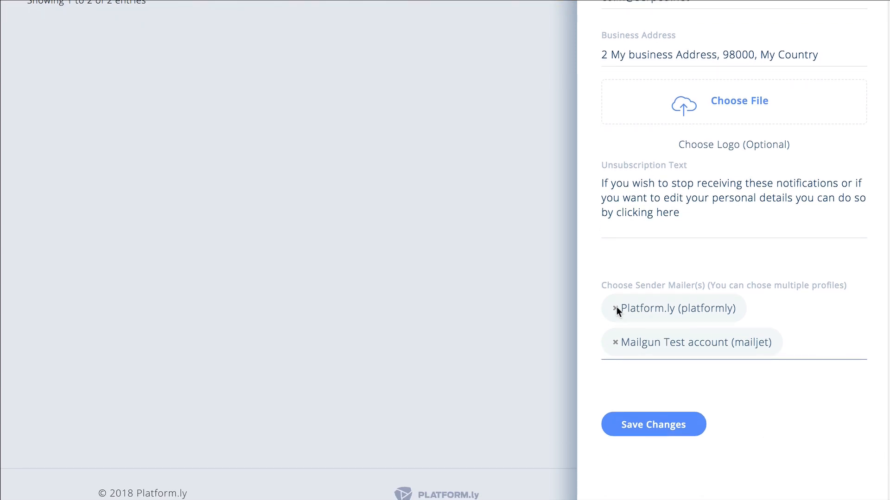
pyautogui.click(614, 308)
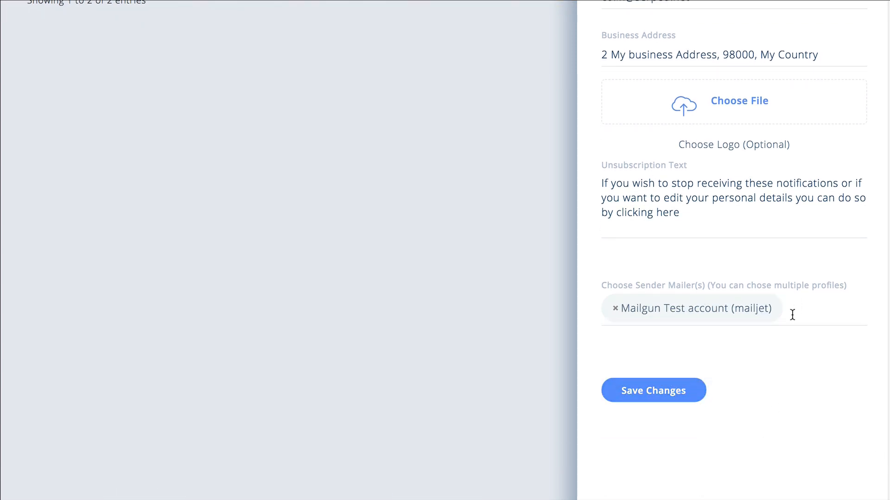
pyautogui.click(653, 390)
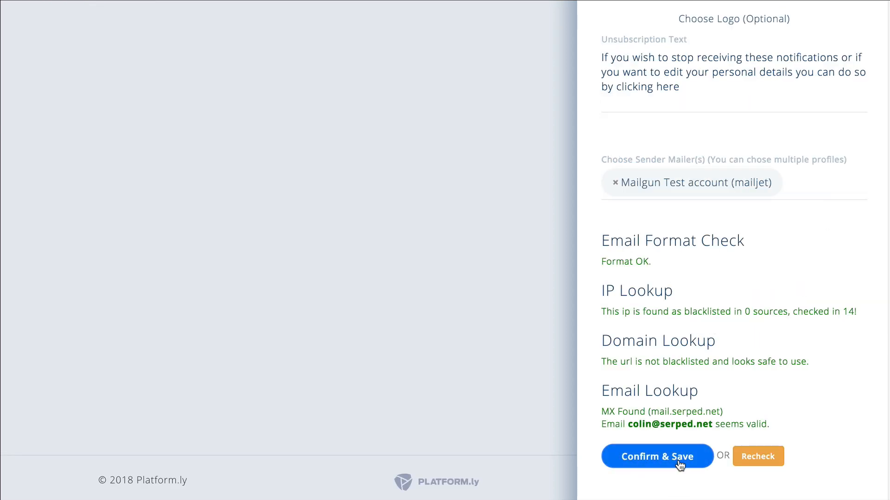
# Step: Confirm and save the Colin @ Serped.com profile, returning to the sender profiles list
pyautogui.click(656, 456)
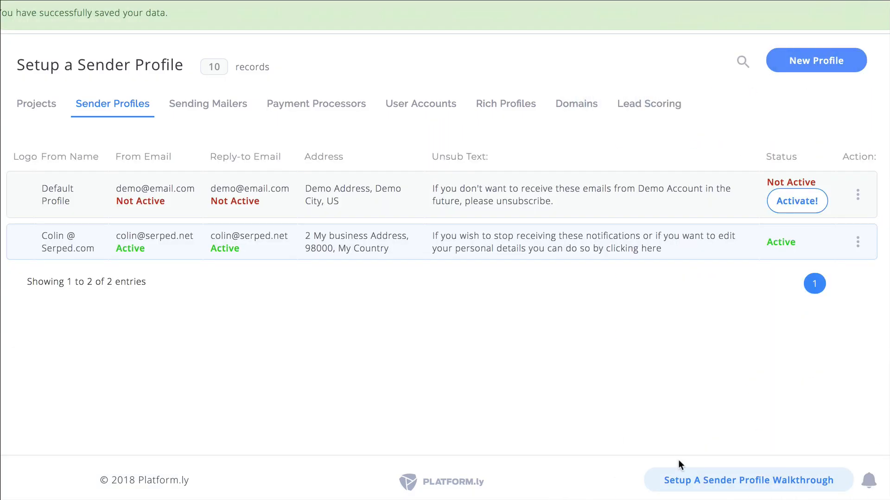
pyautogui.moveTo(61, 244)
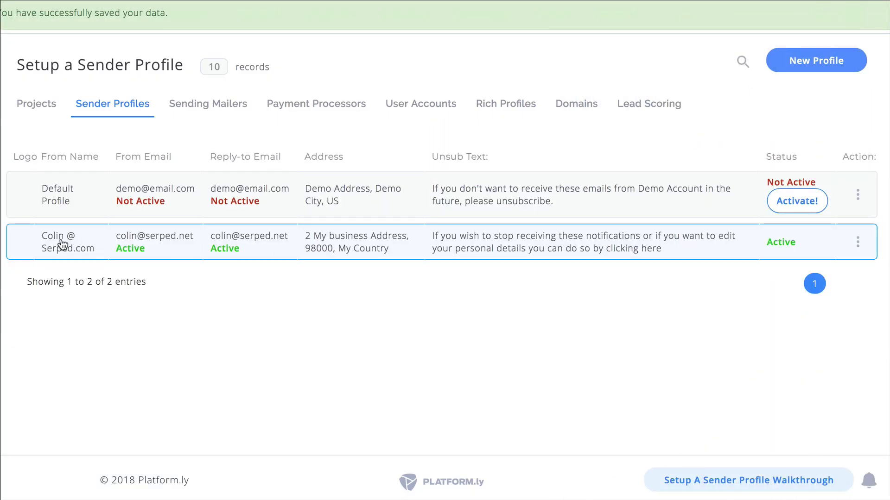
pyautogui.moveTo(634, 264)
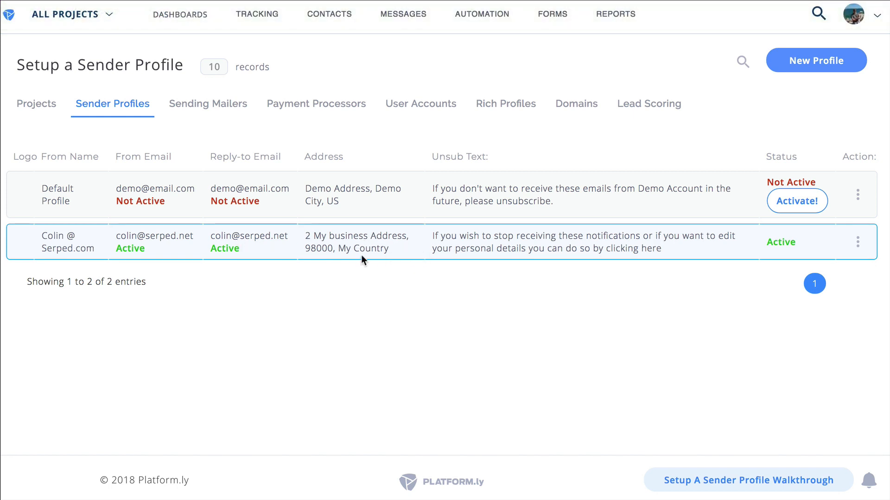
pyautogui.click(403, 14)
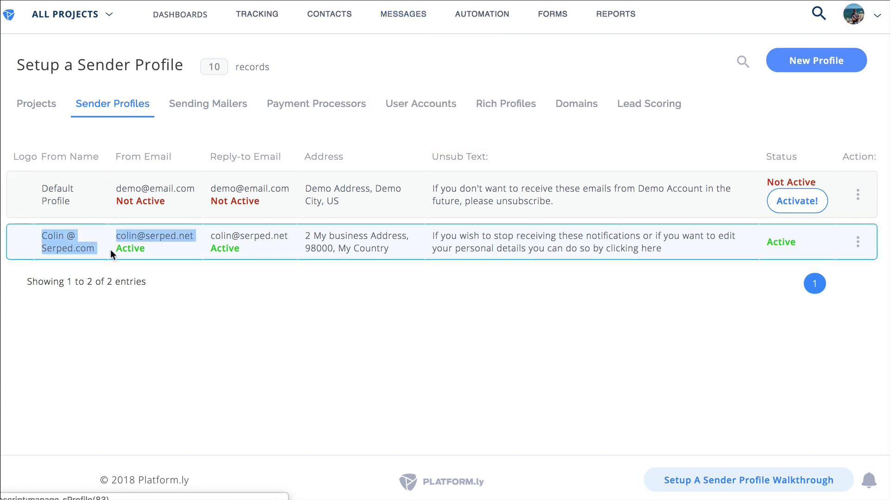
pyautogui.moveTo(820, 322)
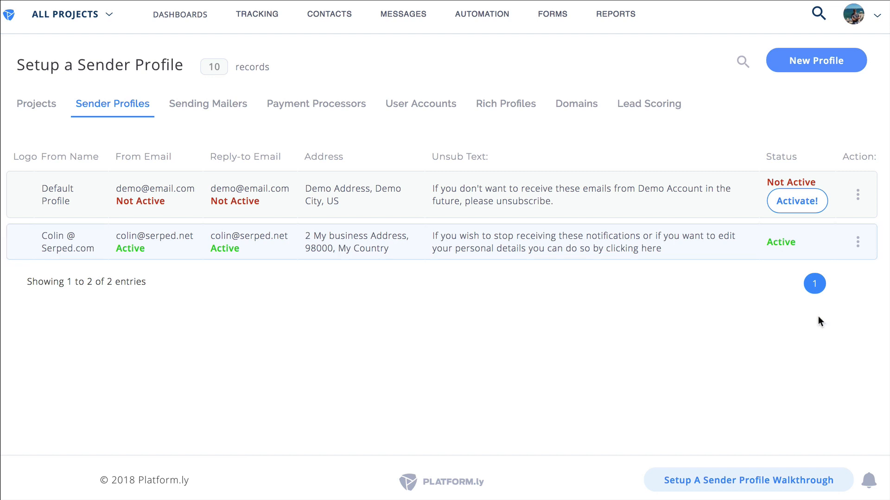